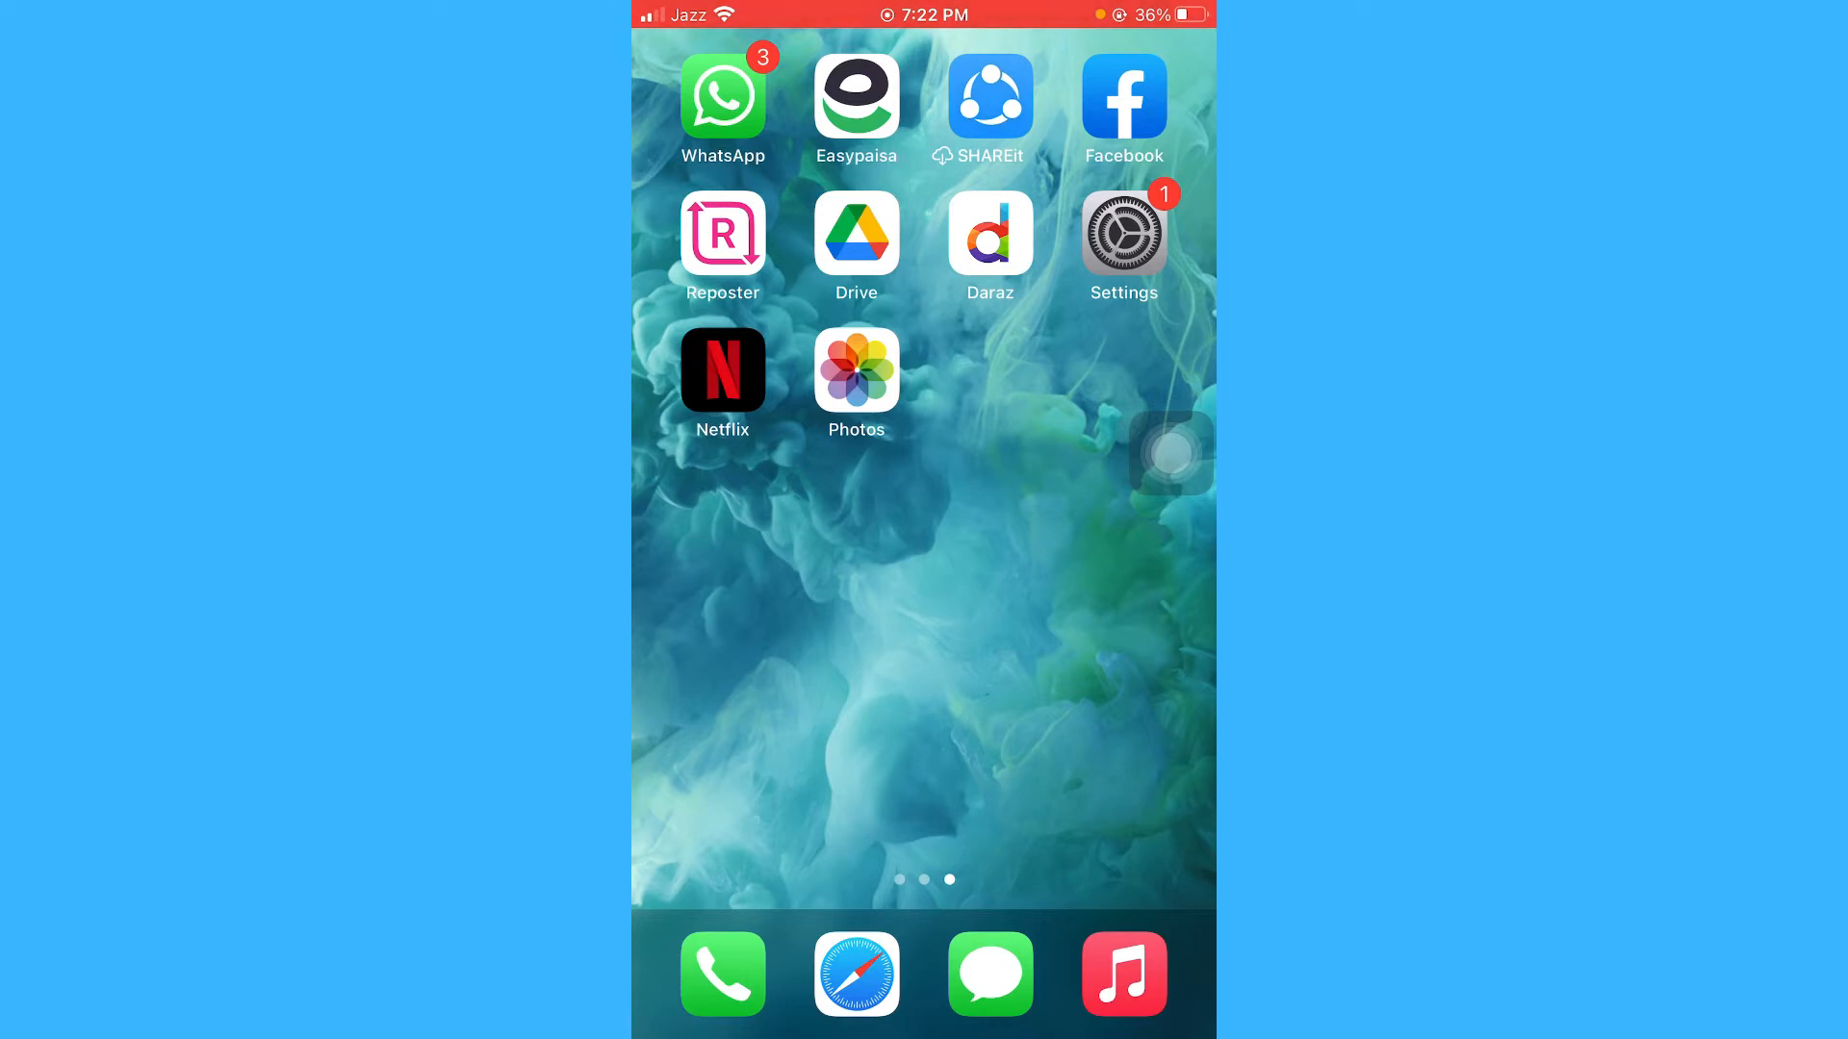
Search the App Library for 'mic' and launch Microsoft Teams from the results.
{"action": "scroll", "scroll_direction": "left", "scroll_amount": 3}
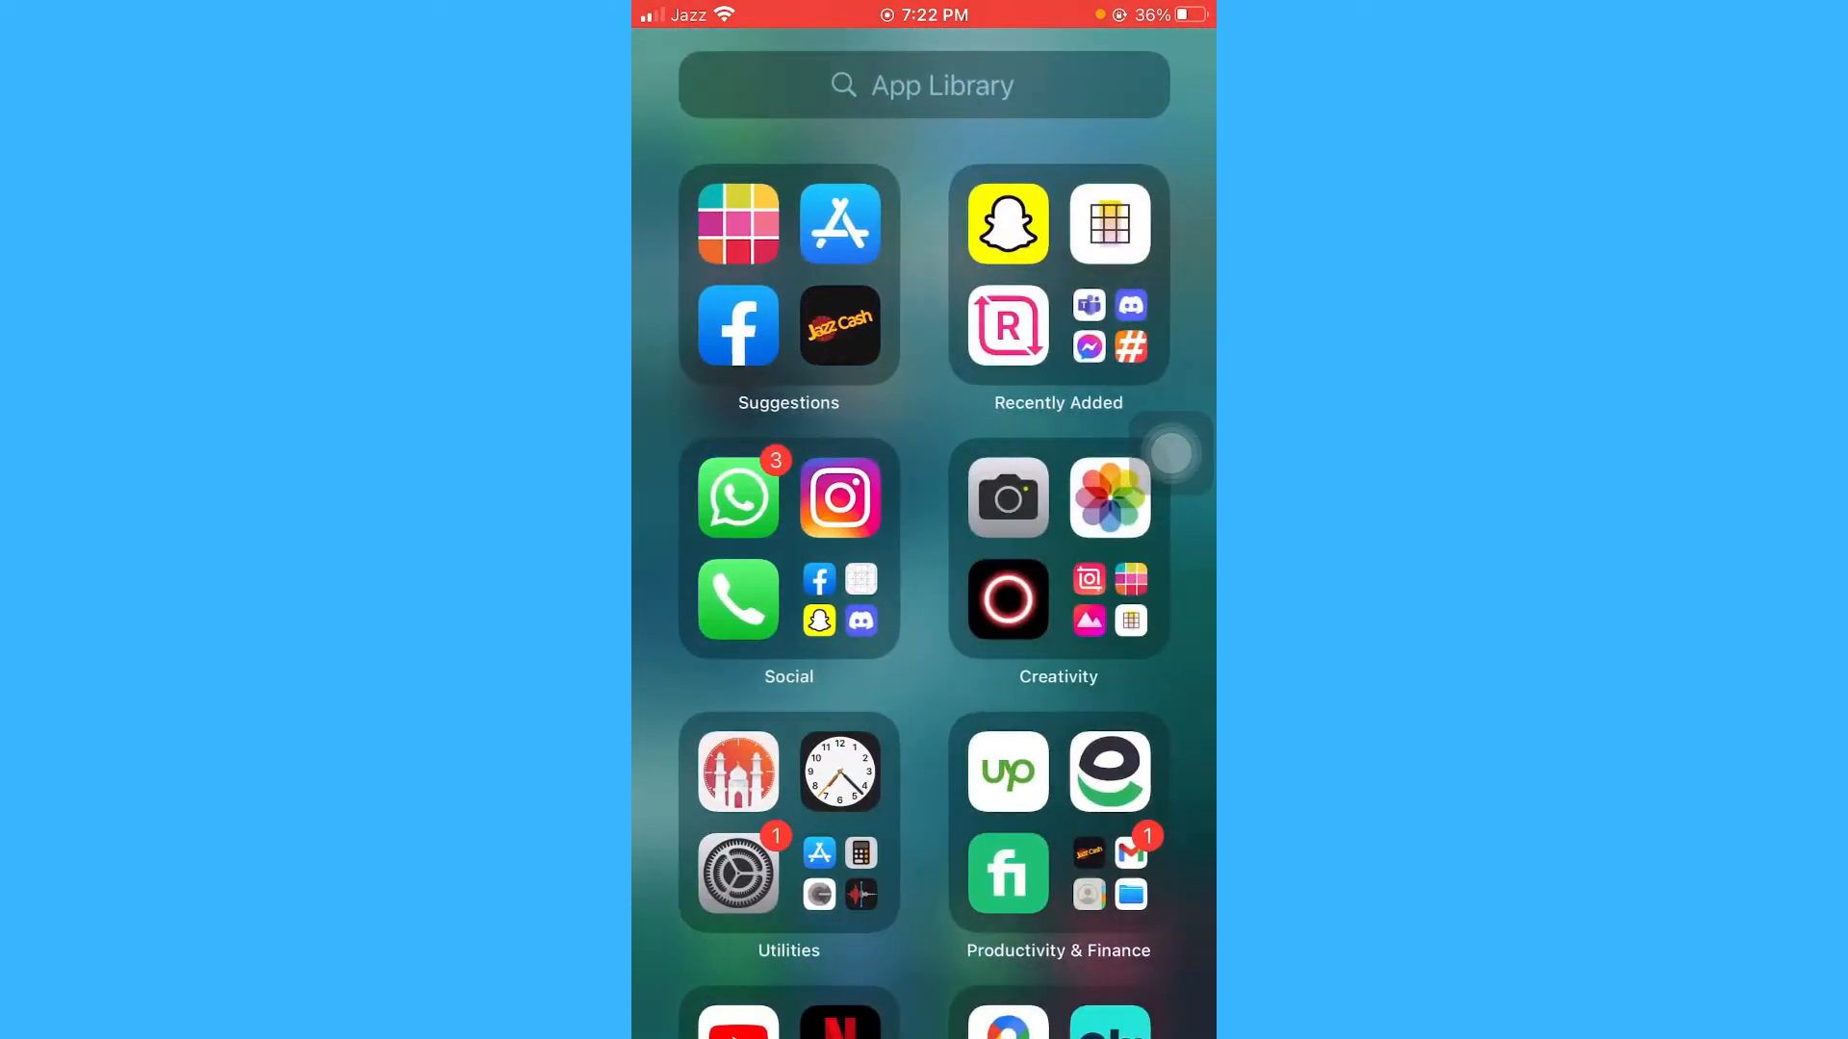
{"action": "type", "text": "mic"}
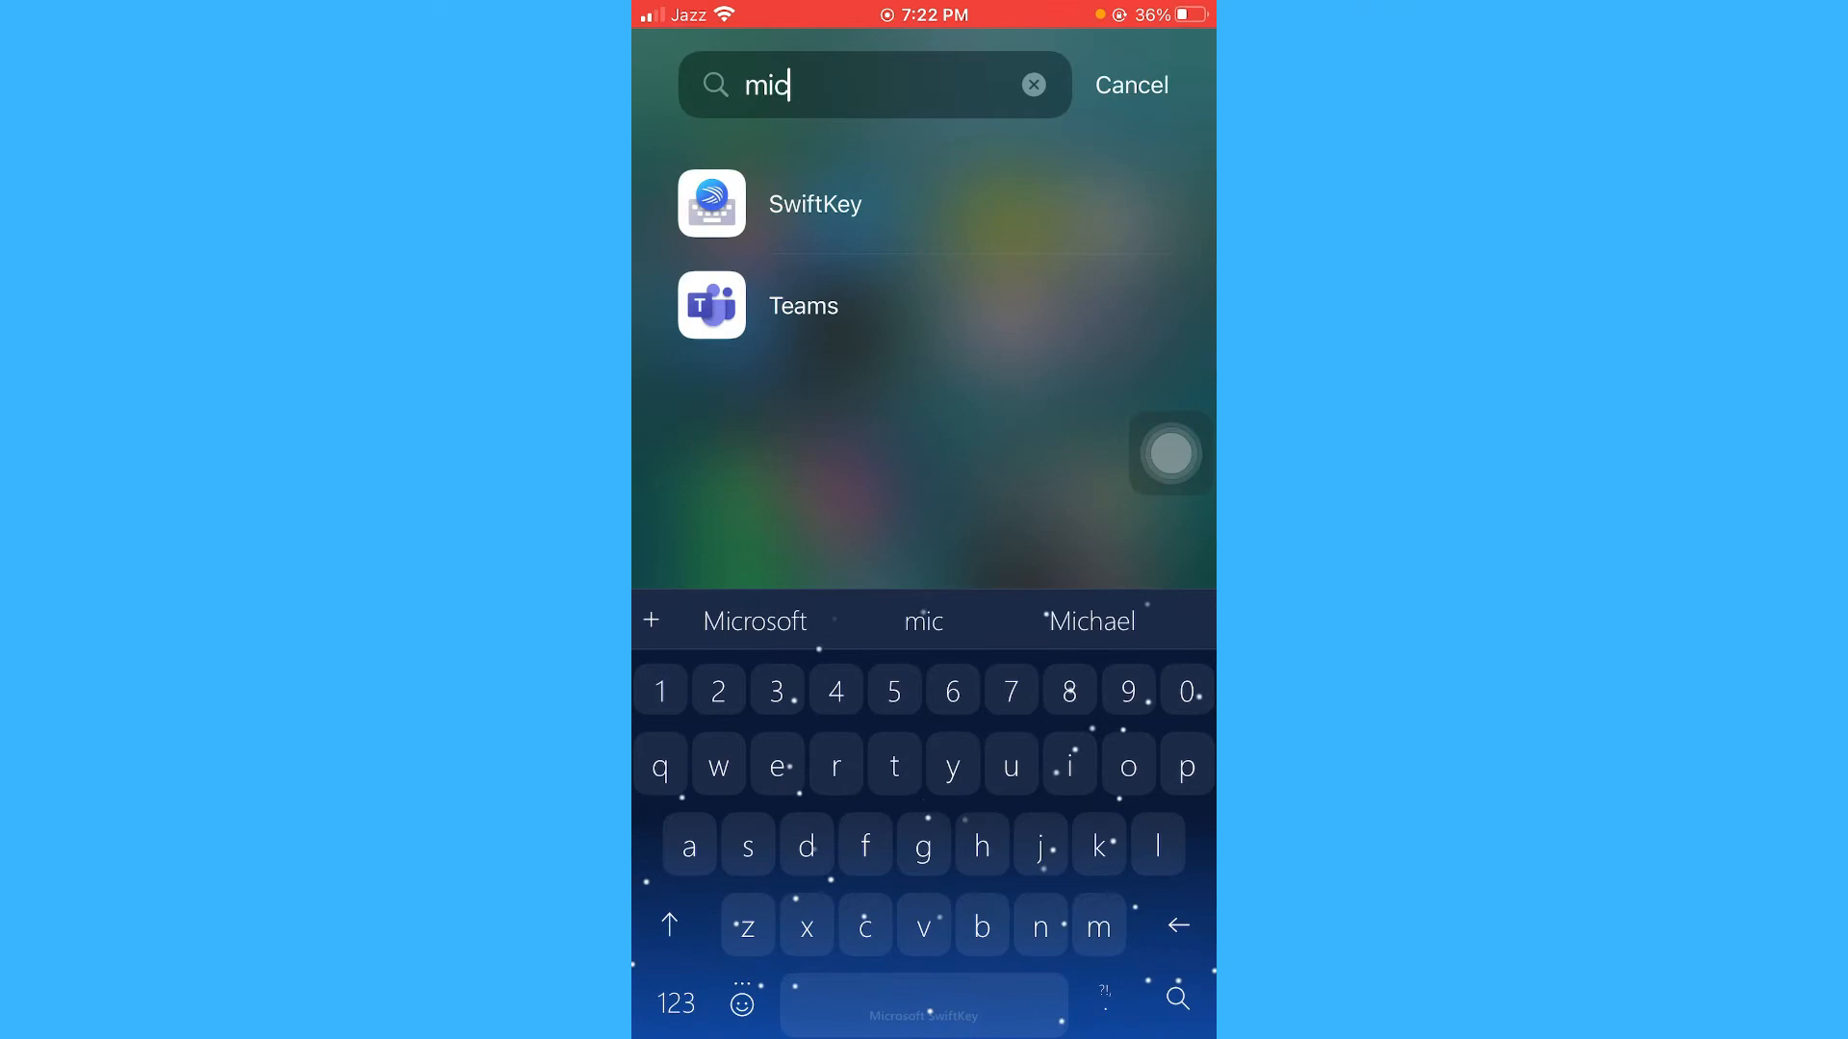
{"action": "left_click", "coordinate": [800, 306]}
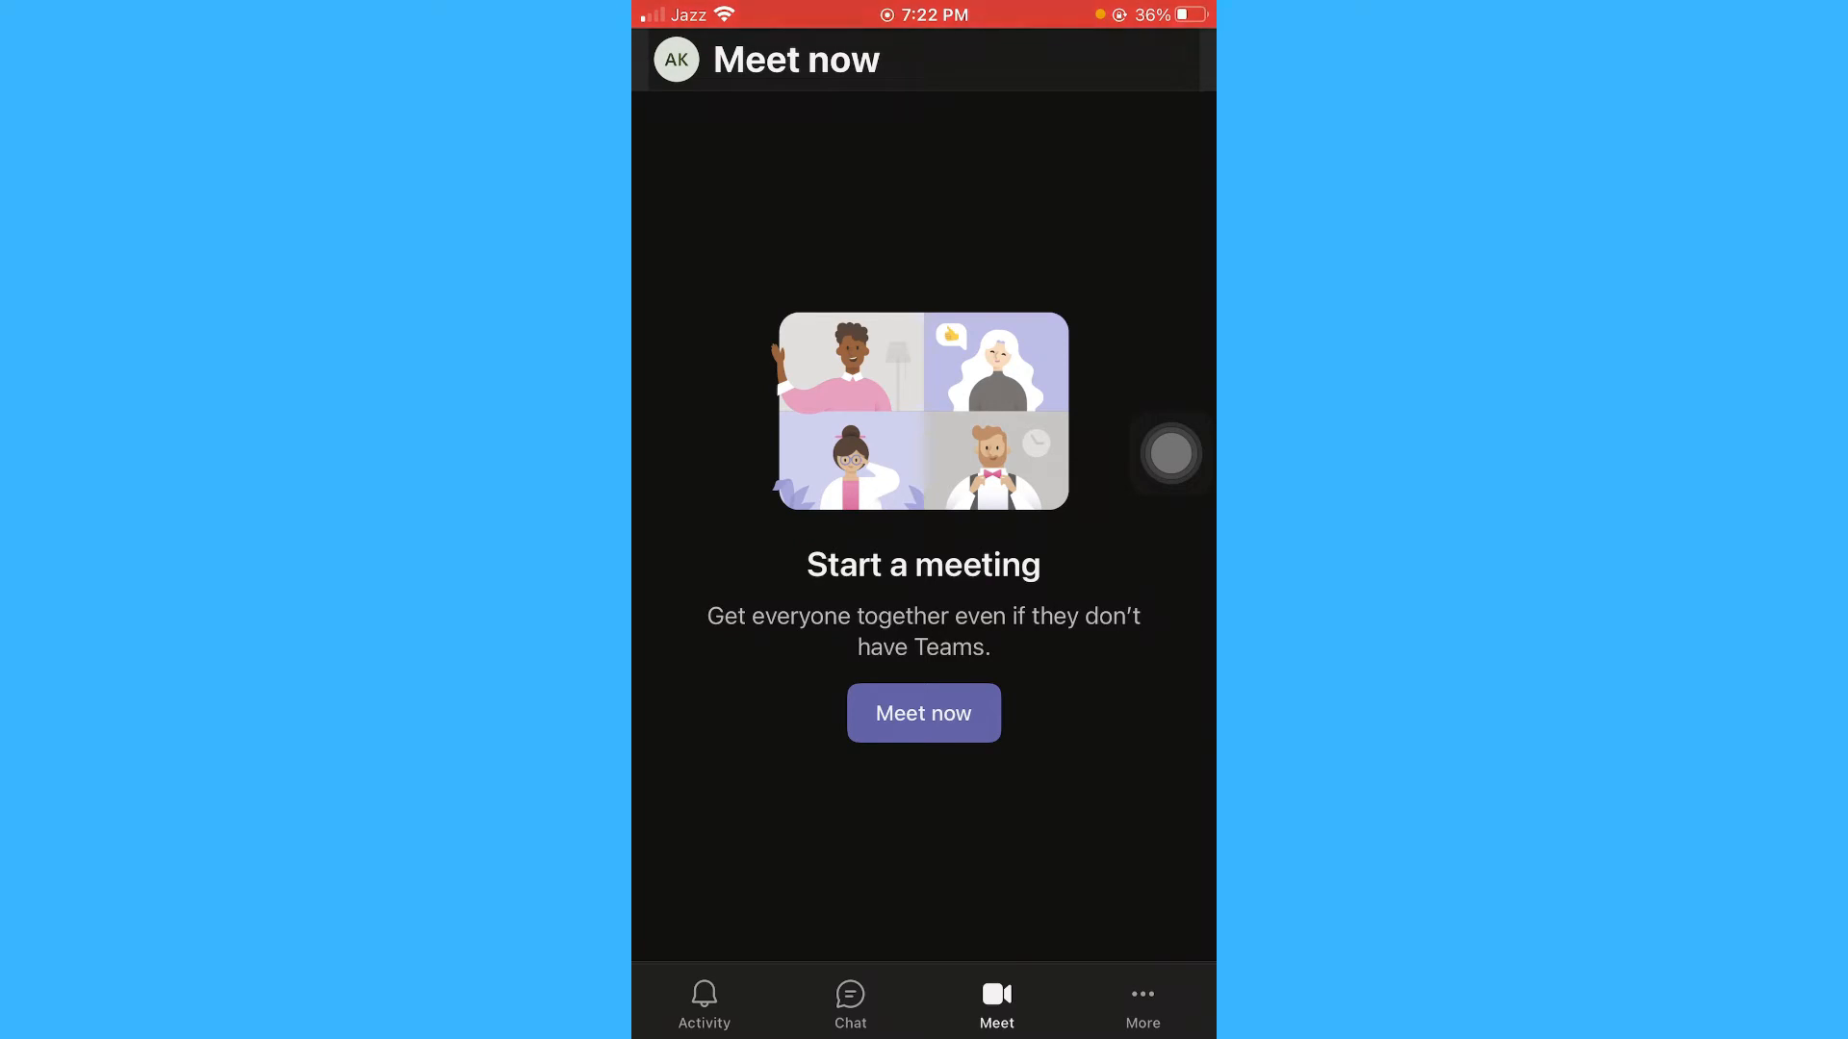
Create a Meet now instant meeting and start it with no other participants.
{"action": "left_click", "coordinate": [922, 712]}
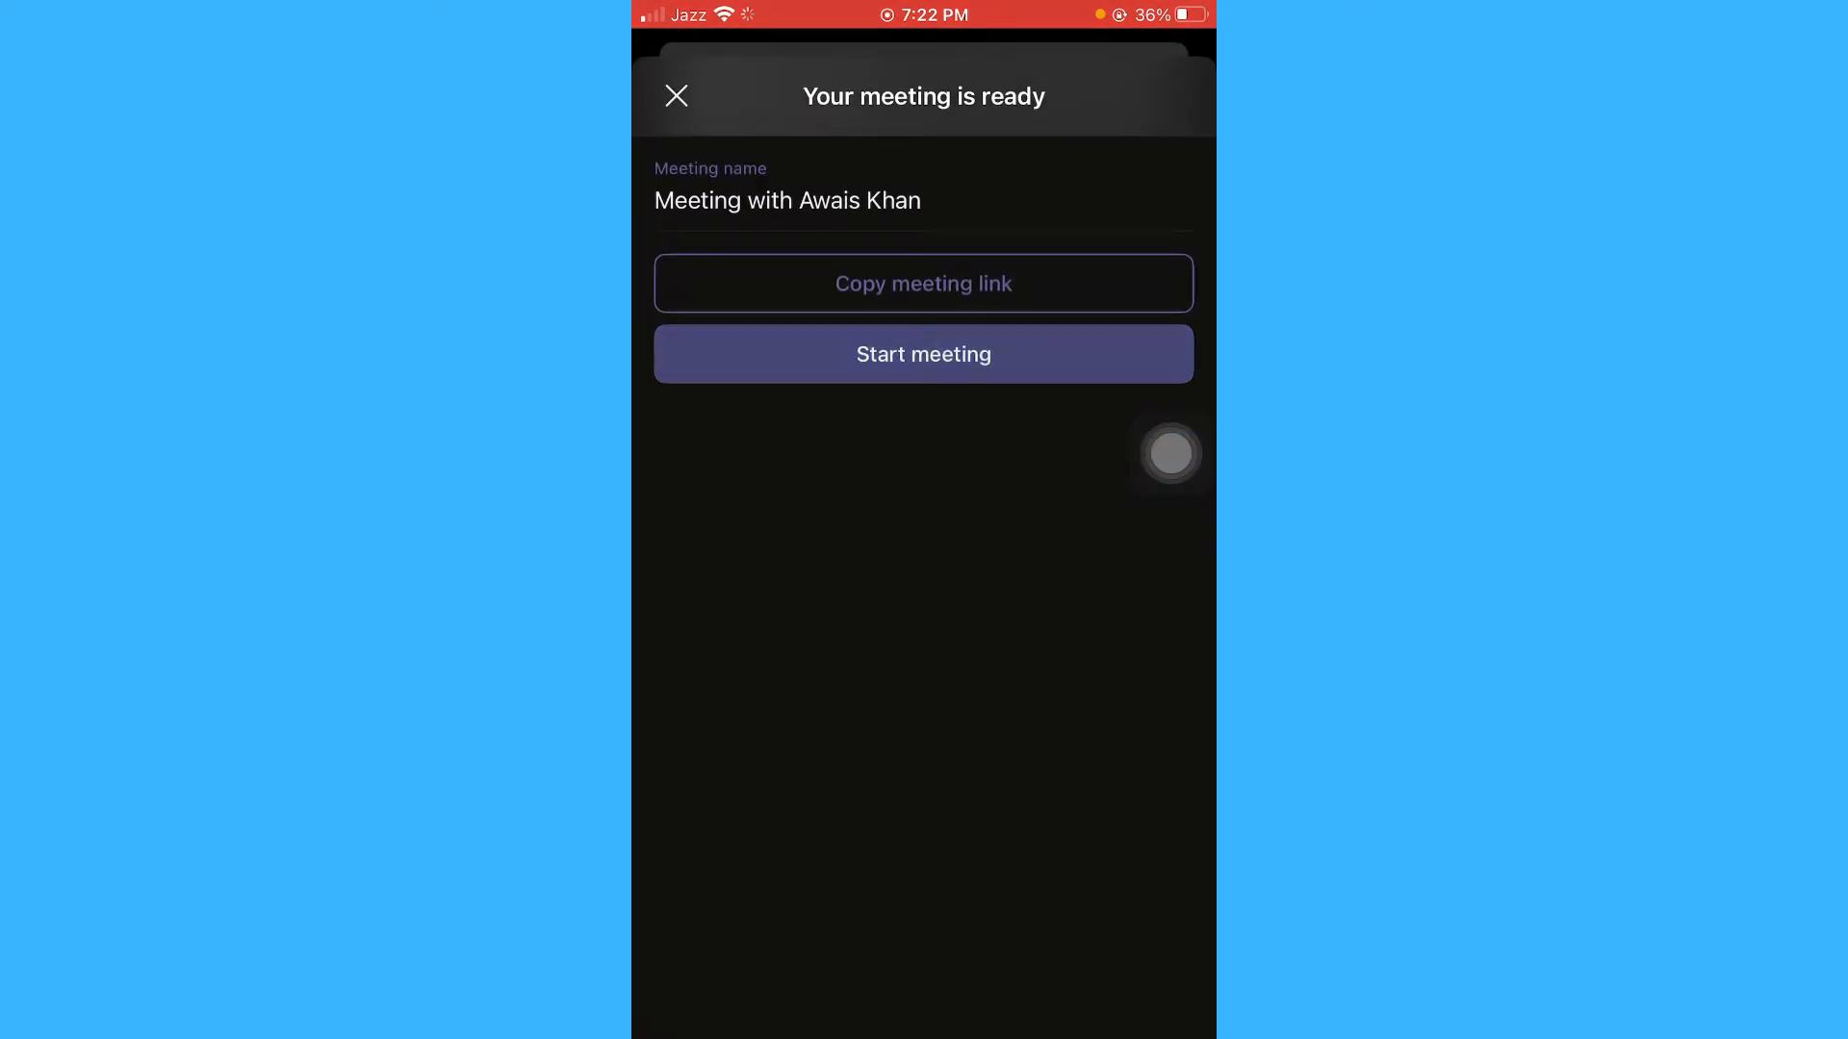
{"action": "left_click", "coordinate": [922, 354]}
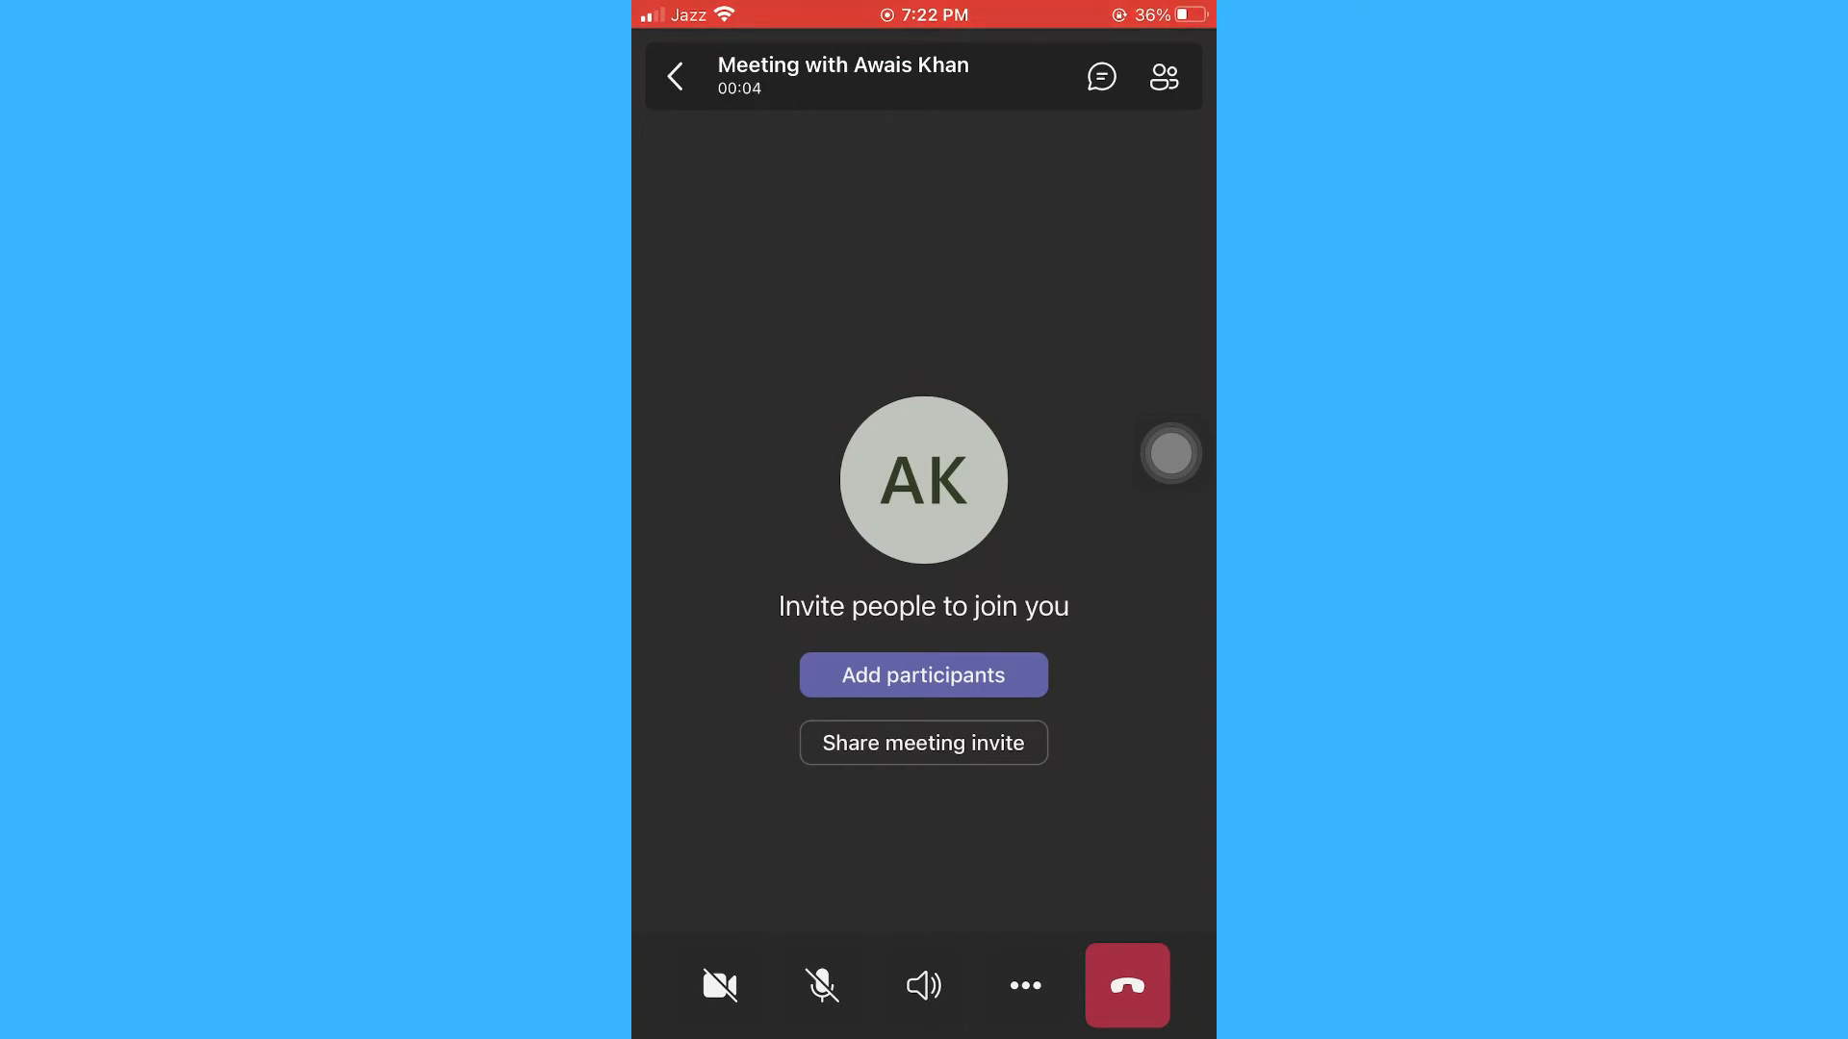
Choose Share screen from the call's more options to open the iOS broadcast chooser.
{"action": "left_click", "coordinate": [1024, 986]}
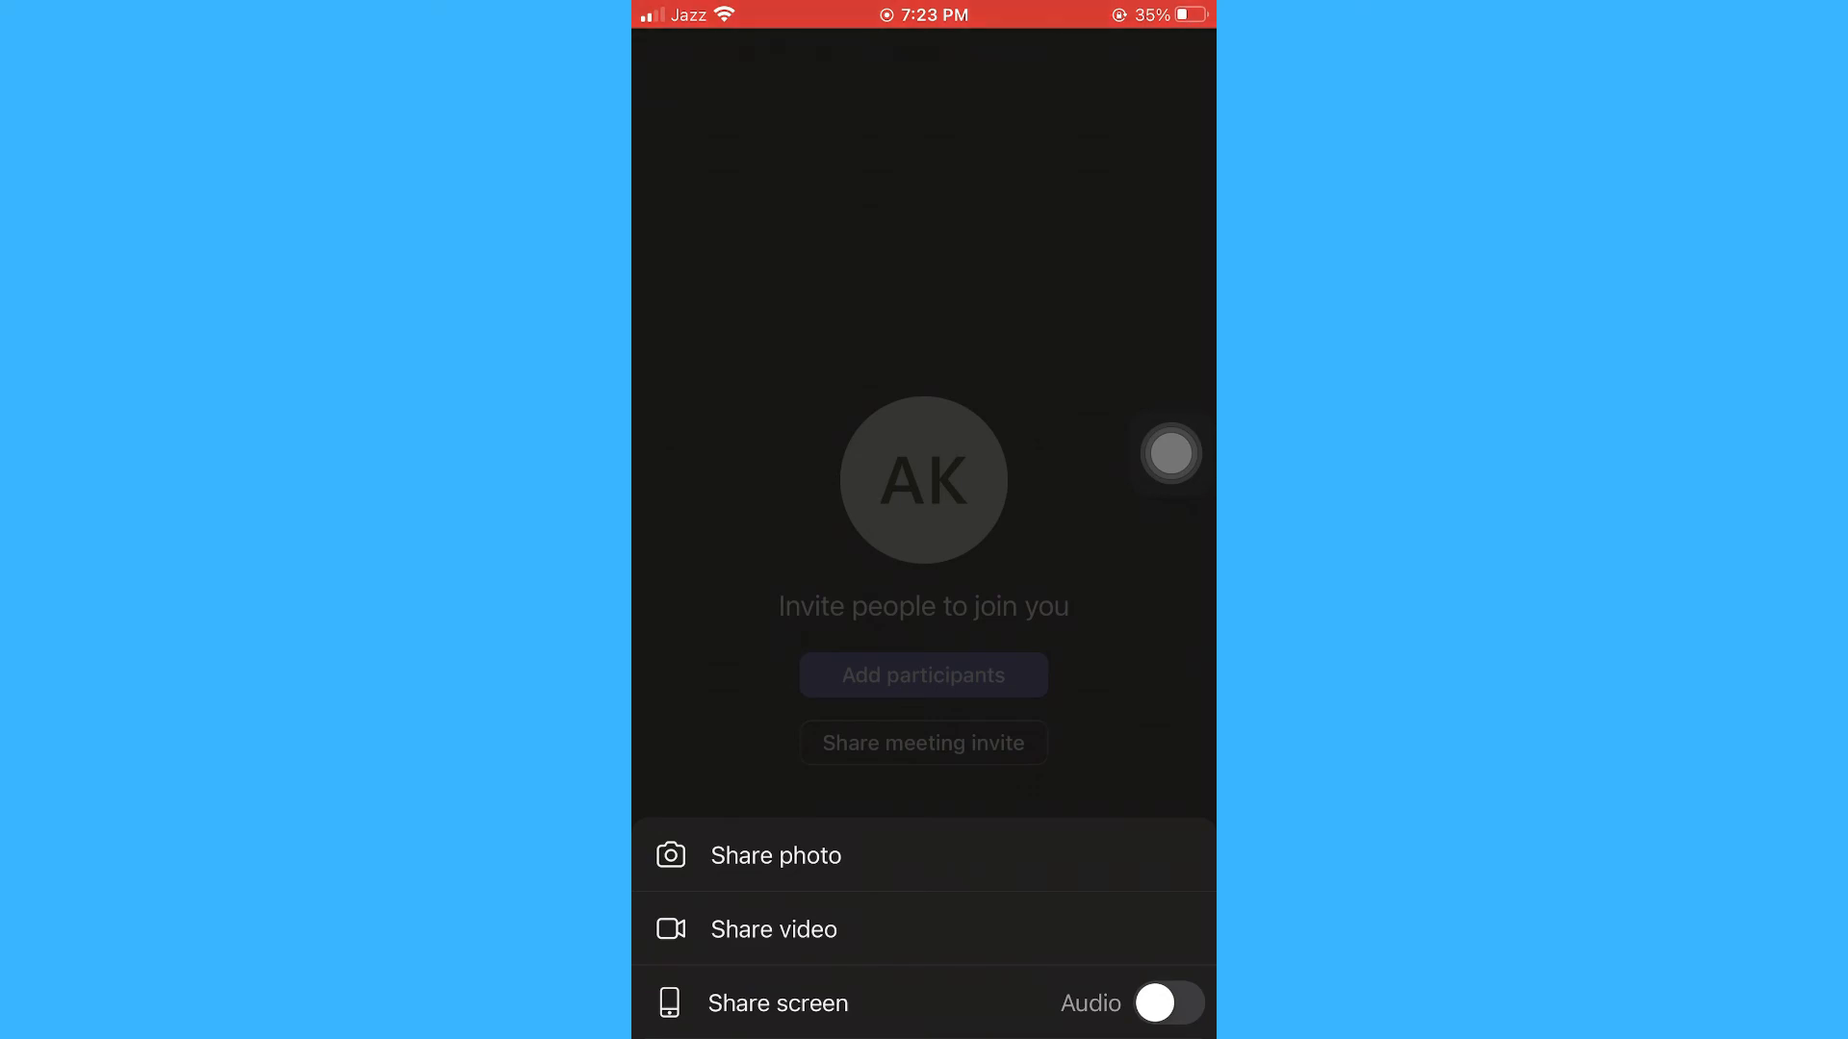
{"action": "left_click", "coordinate": [777, 1003]}
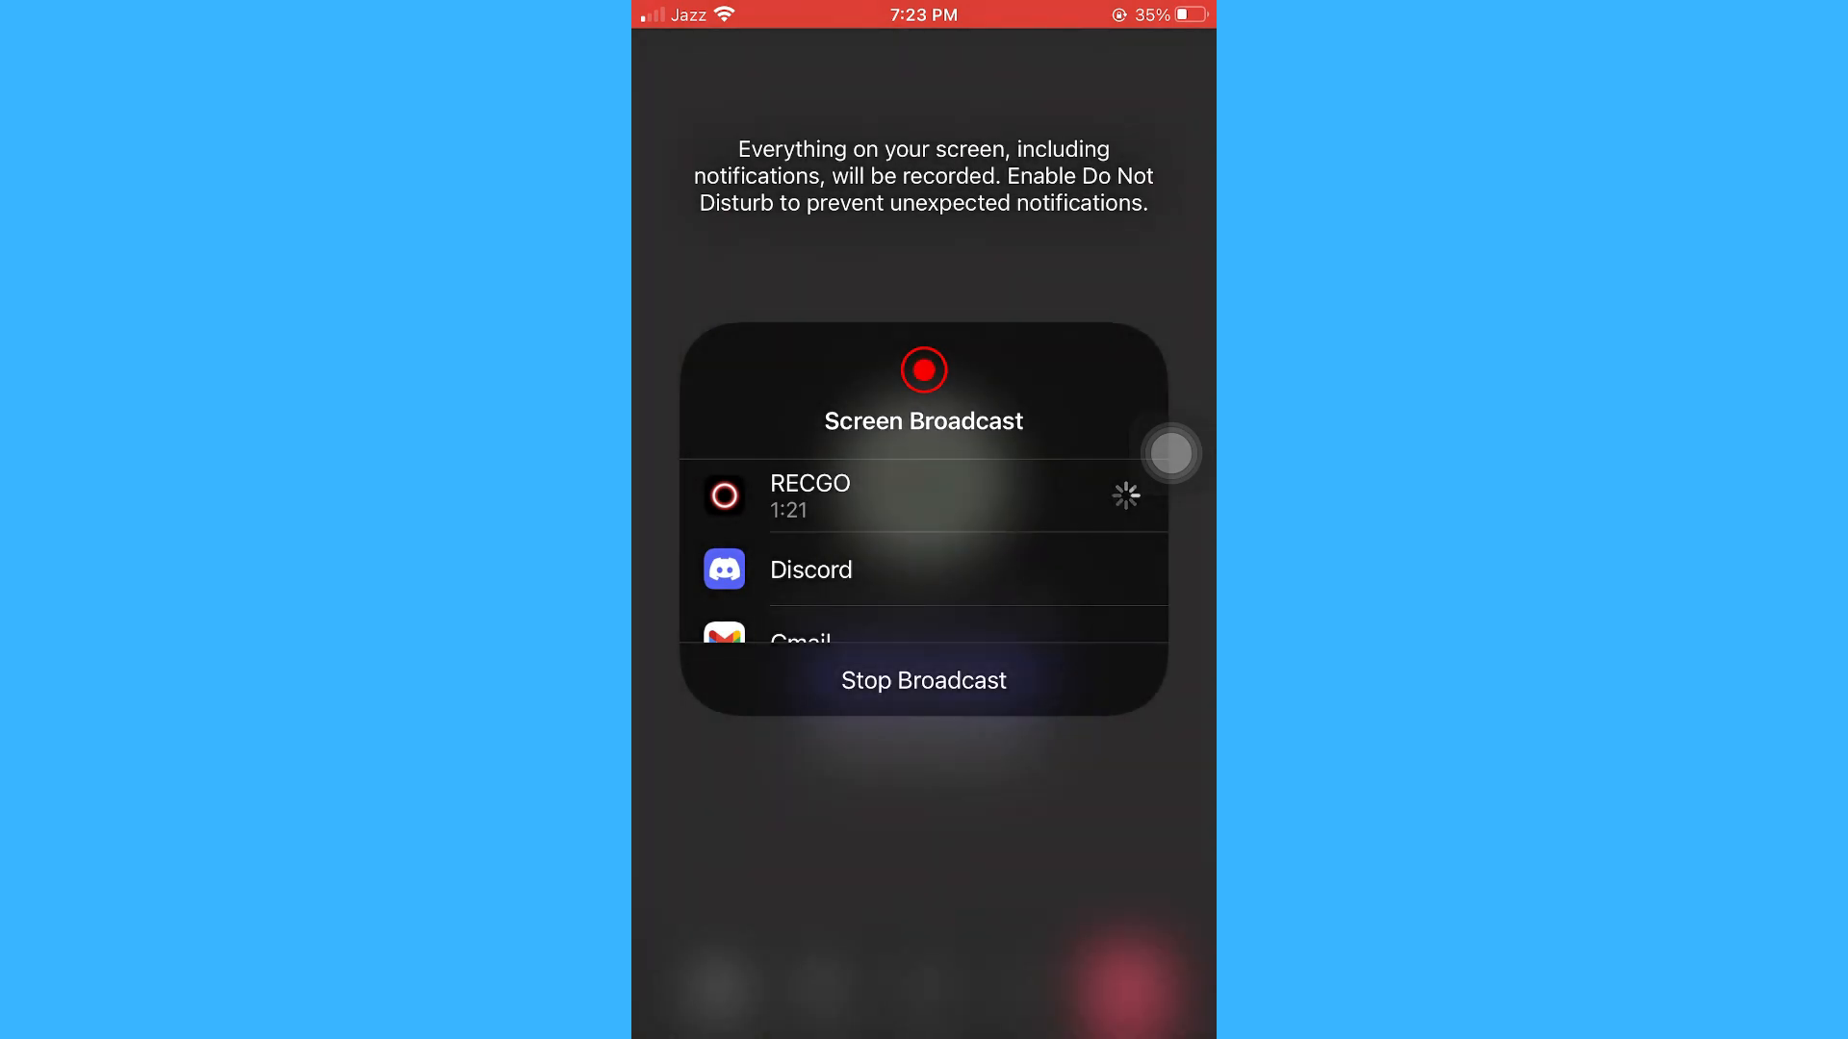